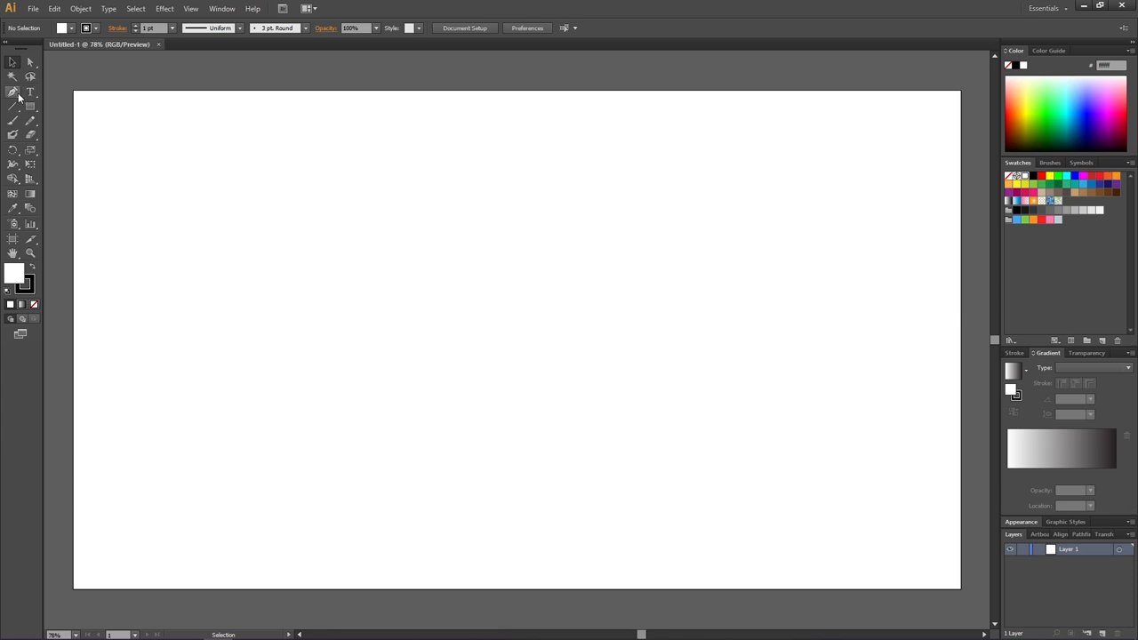
pyautogui.moveTo(30, 107)
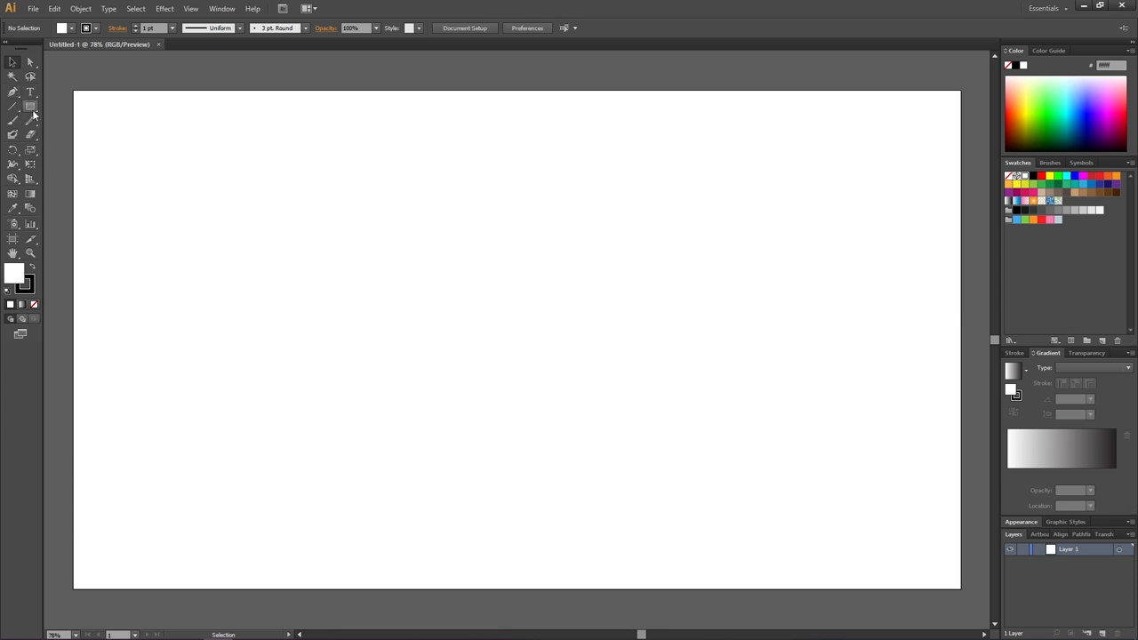
# Step: Pick the Ellipse Tool from the Rectangle tool flyout and draw a centred circle
pyautogui.click(29, 106)
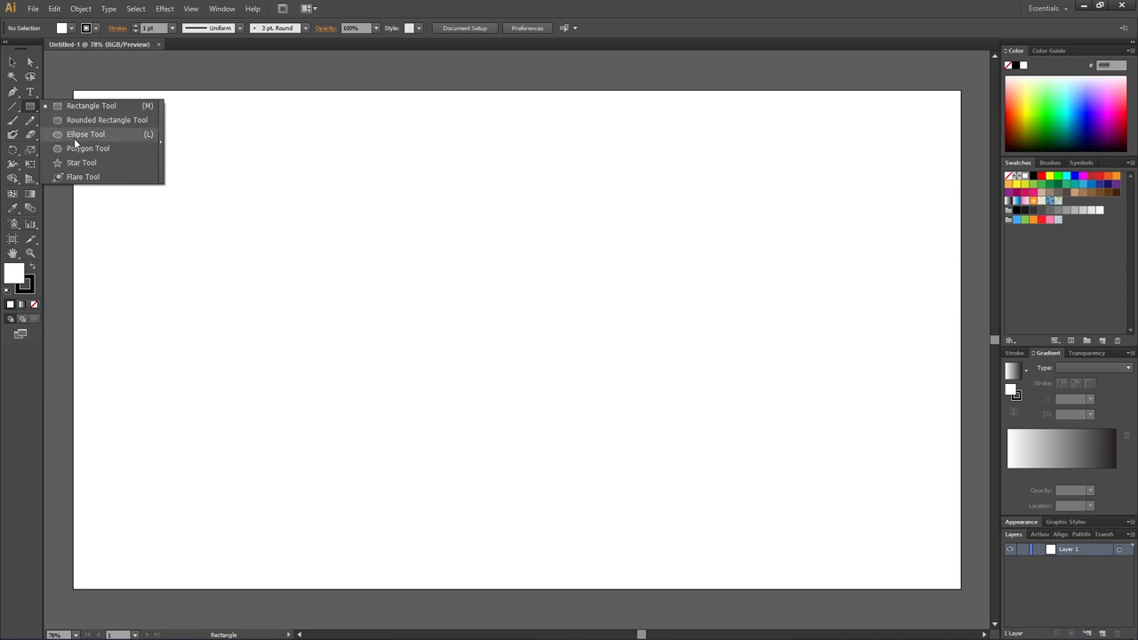
pyautogui.click(85, 134)
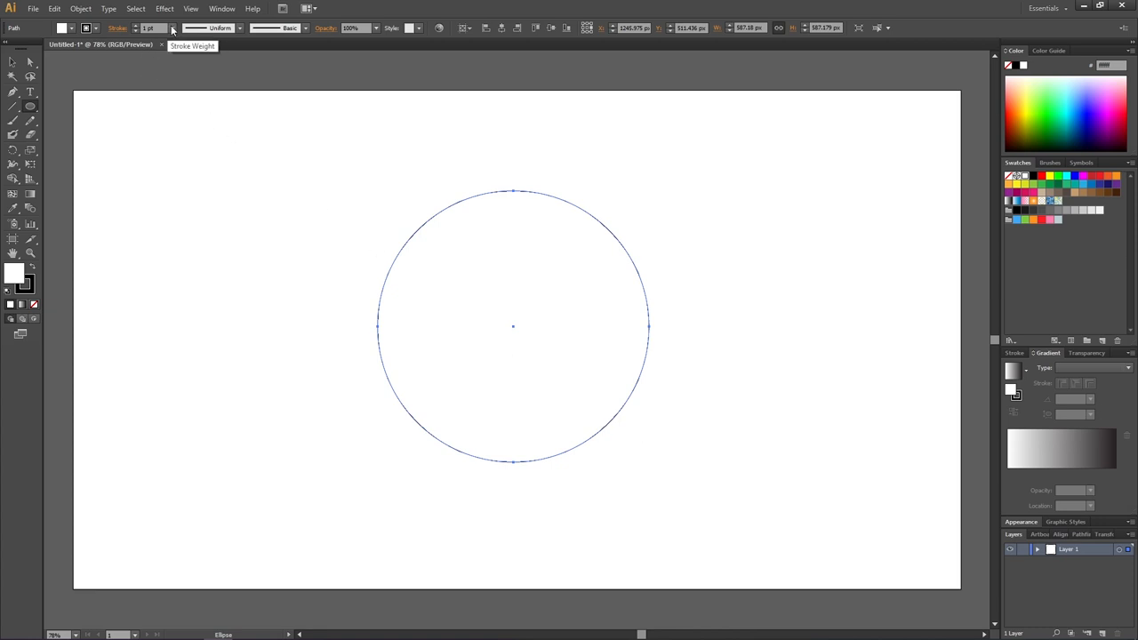
# Step: Set the circle's stroke weight to 40 pt from the Control bar dropdown
pyautogui.click(174, 28)
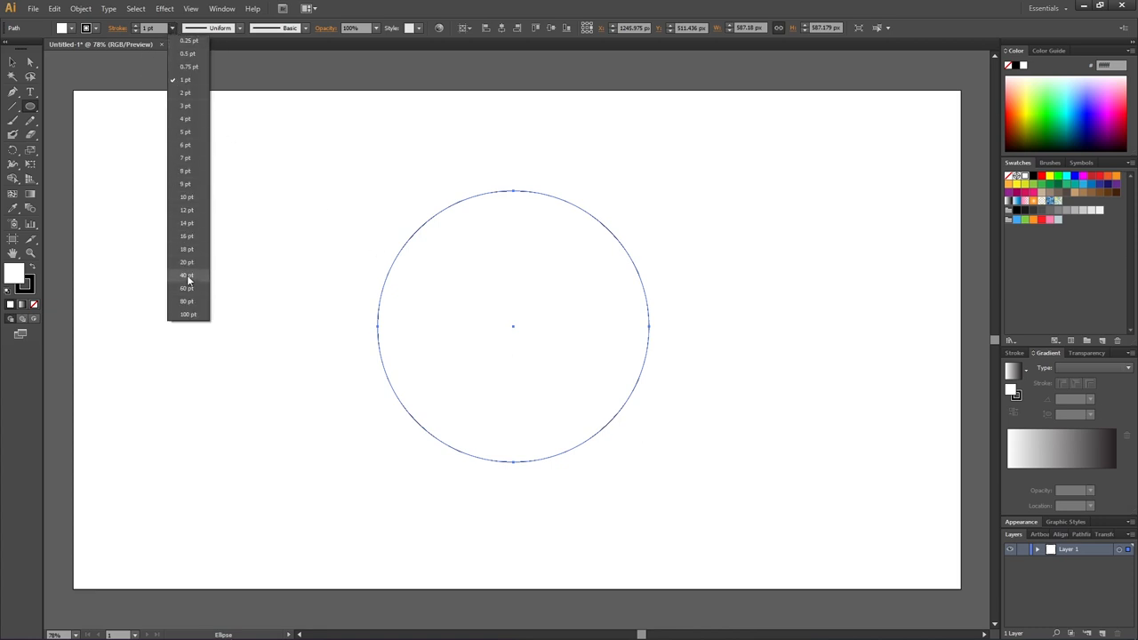
pyautogui.click(187, 275)
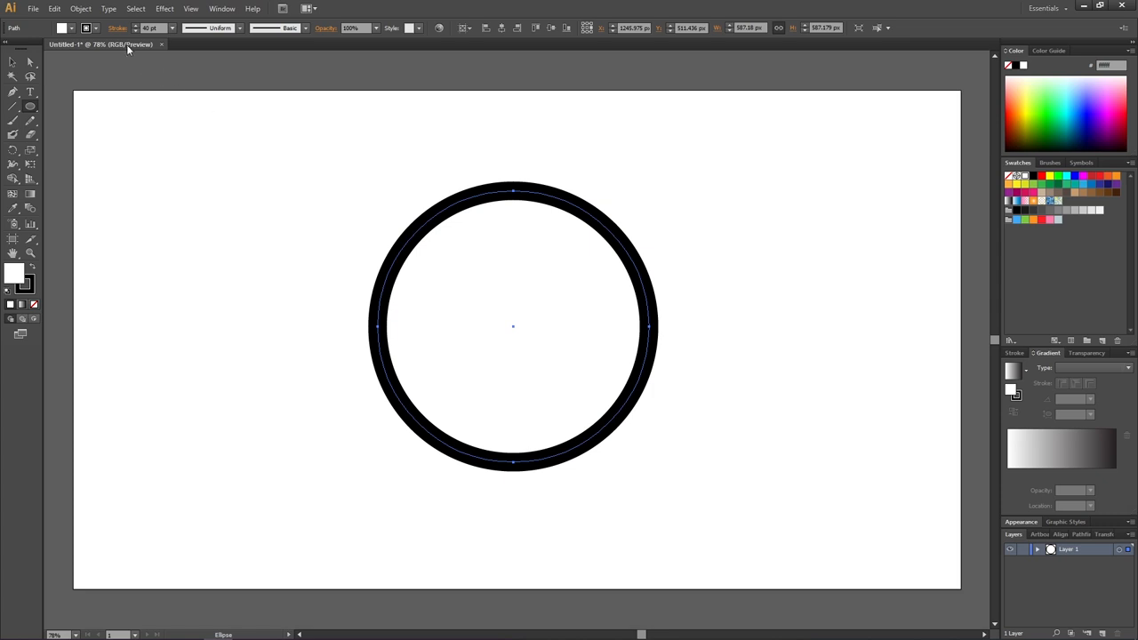
# Step: Enable Dashed Line in the Stroke panel with 40 pt dashes and 40 pt gaps
pyautogui.click(117, 28)
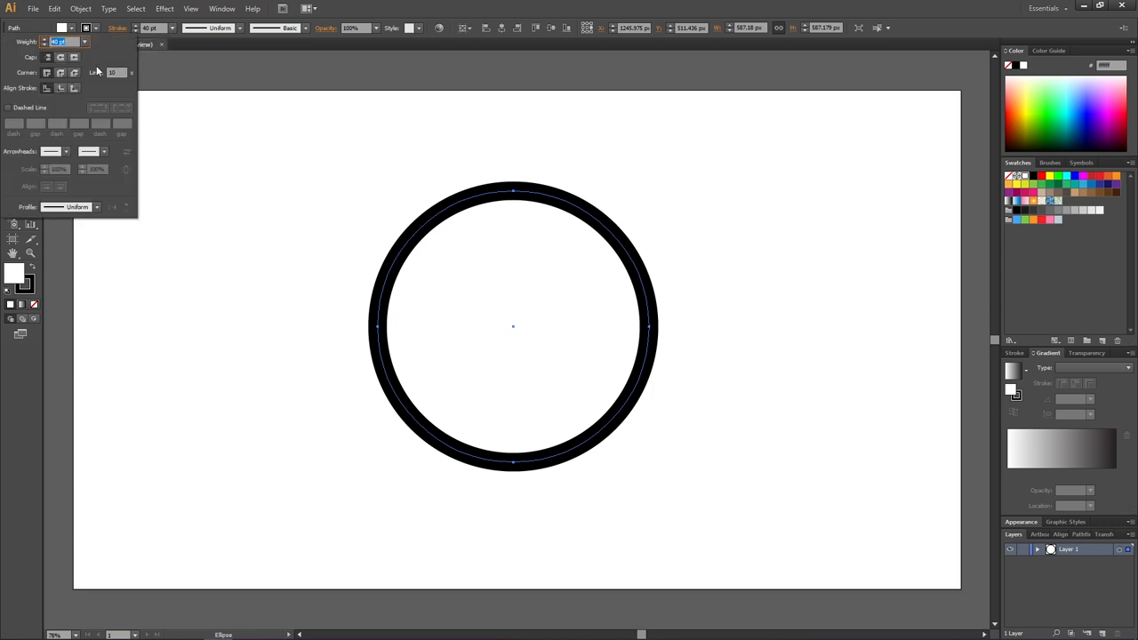
pyautogui.moveTo(9, 114)
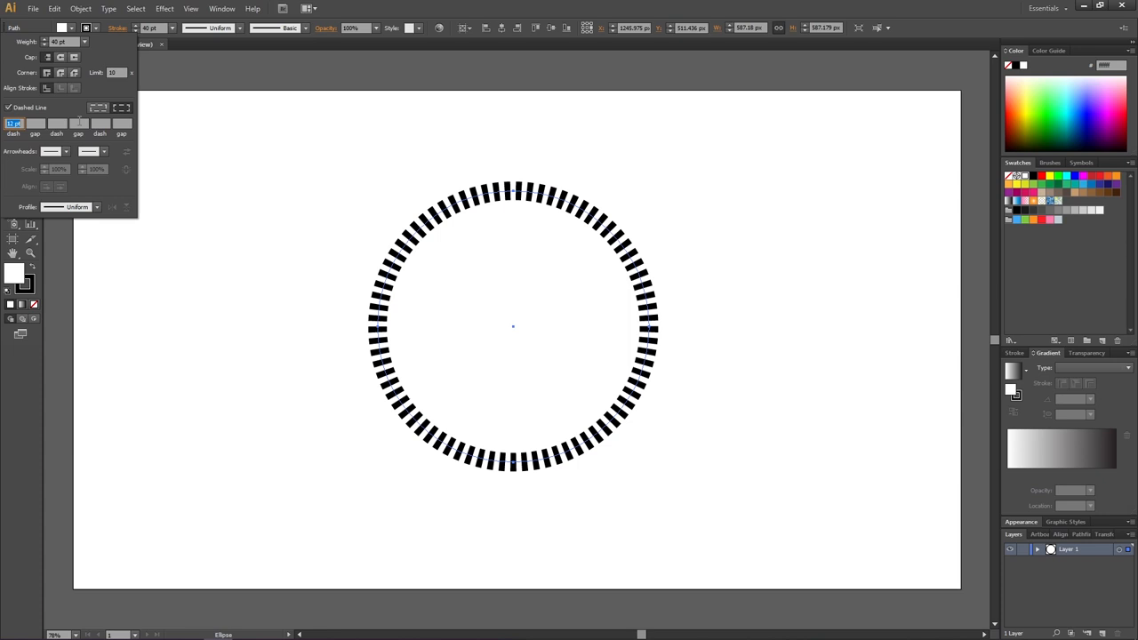
pyautogui.click(14, 124)
pyautogui.write('40')
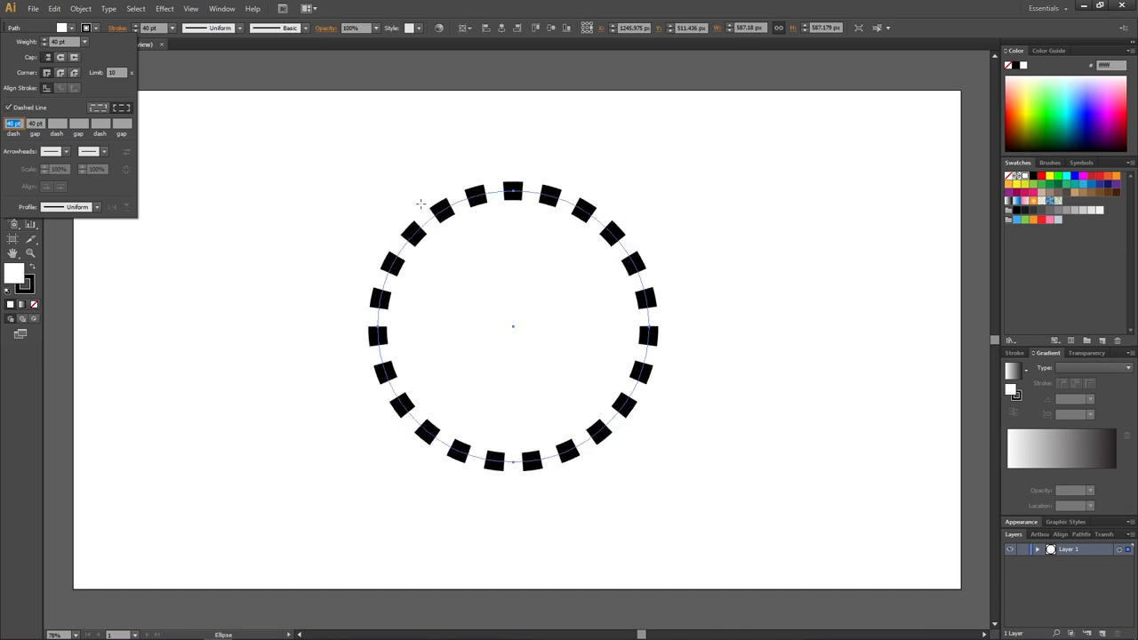
pyautogui.moveTo(449, 215)
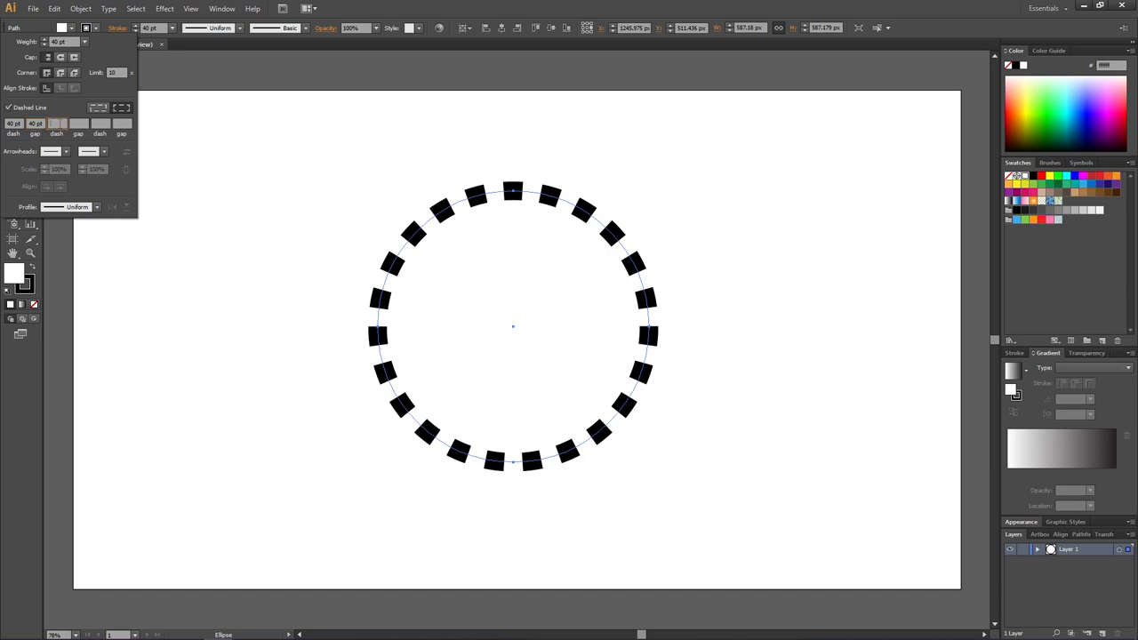
# Step: Enter 60 pt in the second dash and gap fields of the Stroke panel
pyautogui.write('27')
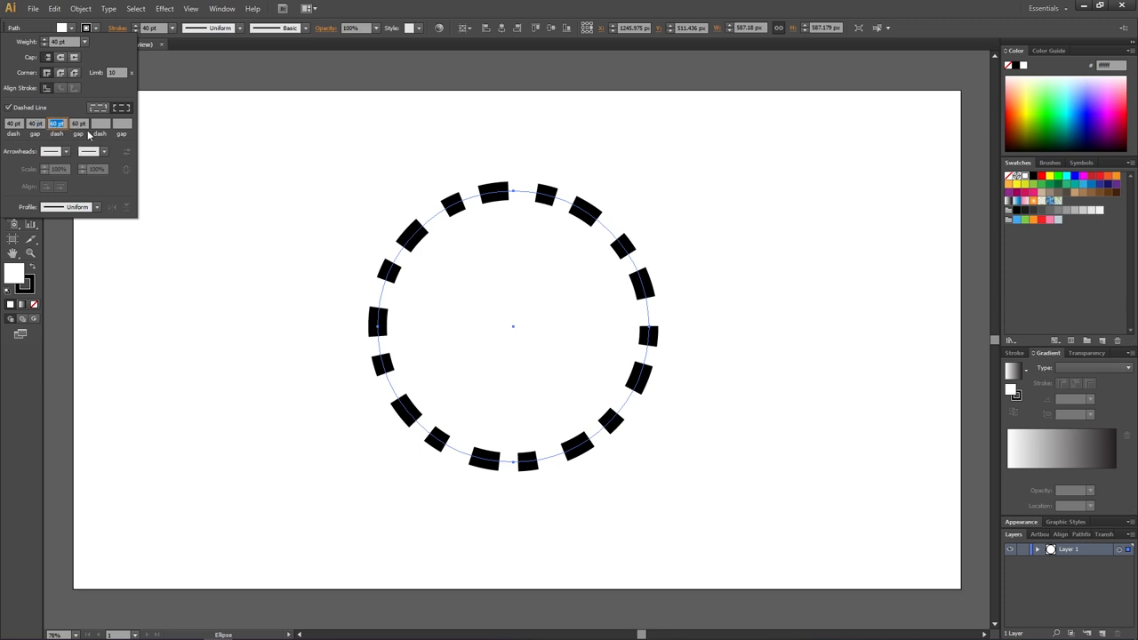
pyautogui.moveTo(656, 327)
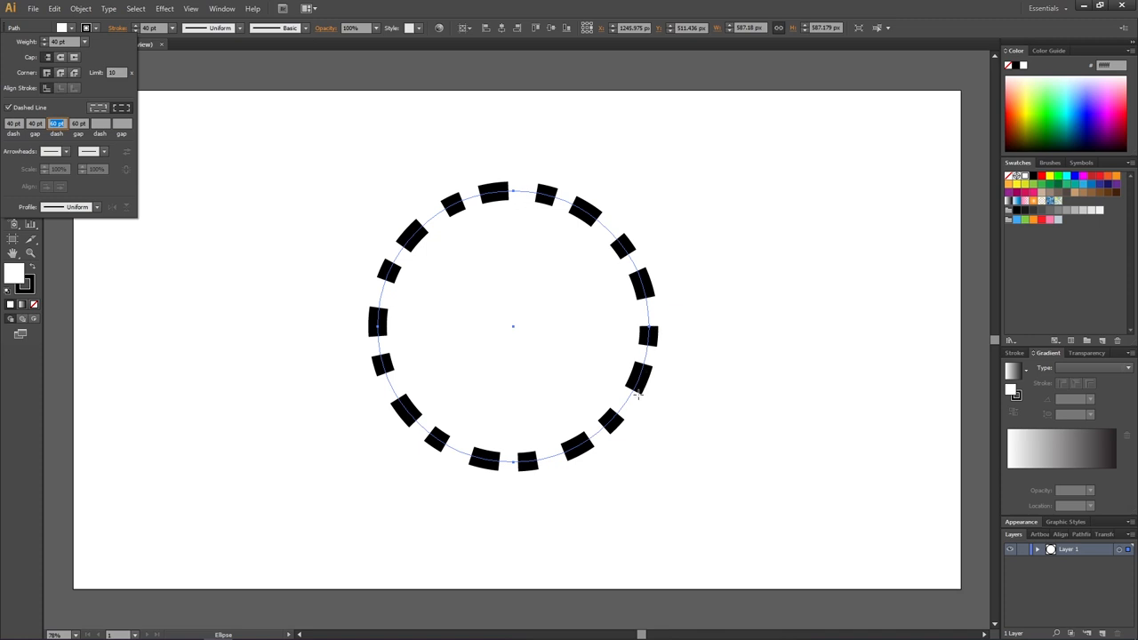
pyautogui.moveTo(616, 417)
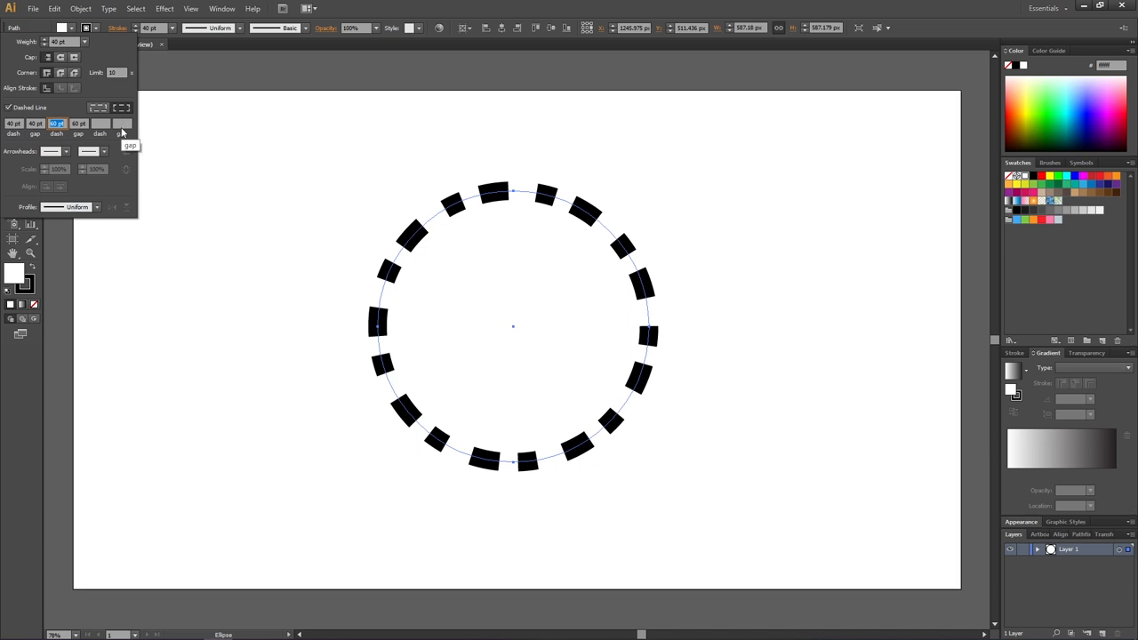
pyautogui.moveTo(60, 57)
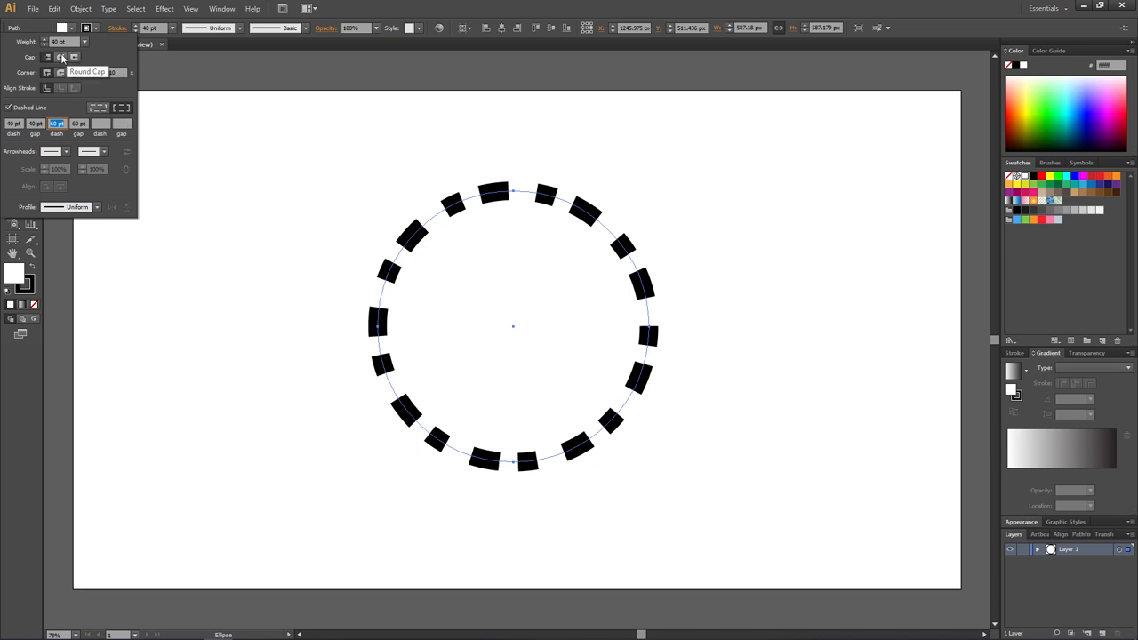
# Step: Apply Round Cap to the dashes and restore an even 40 pt dash pattern
pyautogui.click(62, 57)
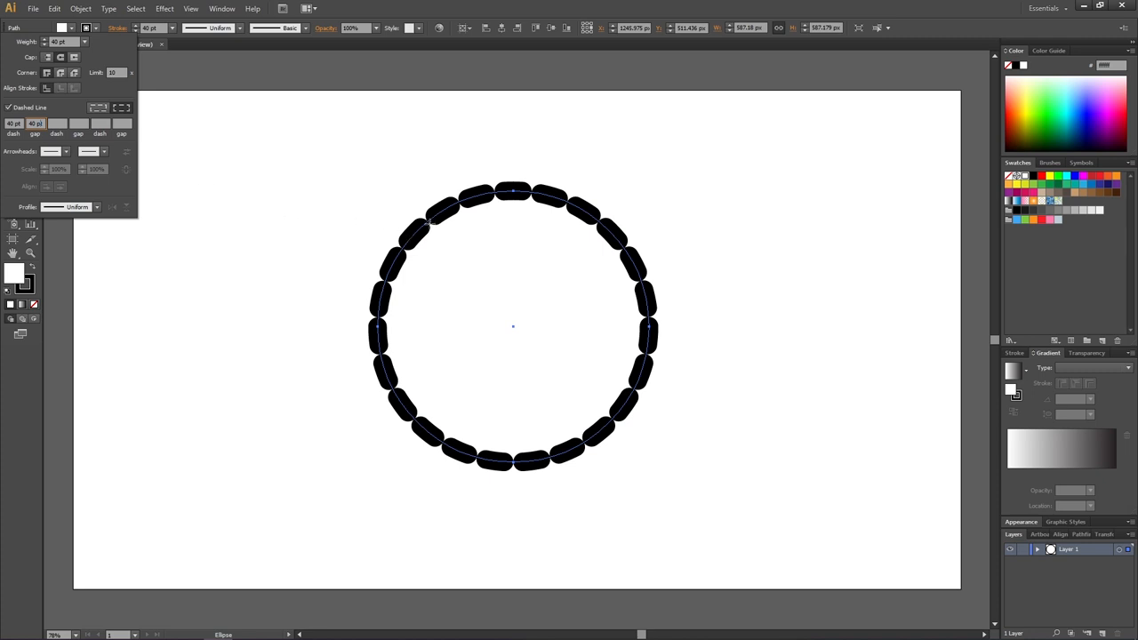
pyautogui.moveTo(428, 222)
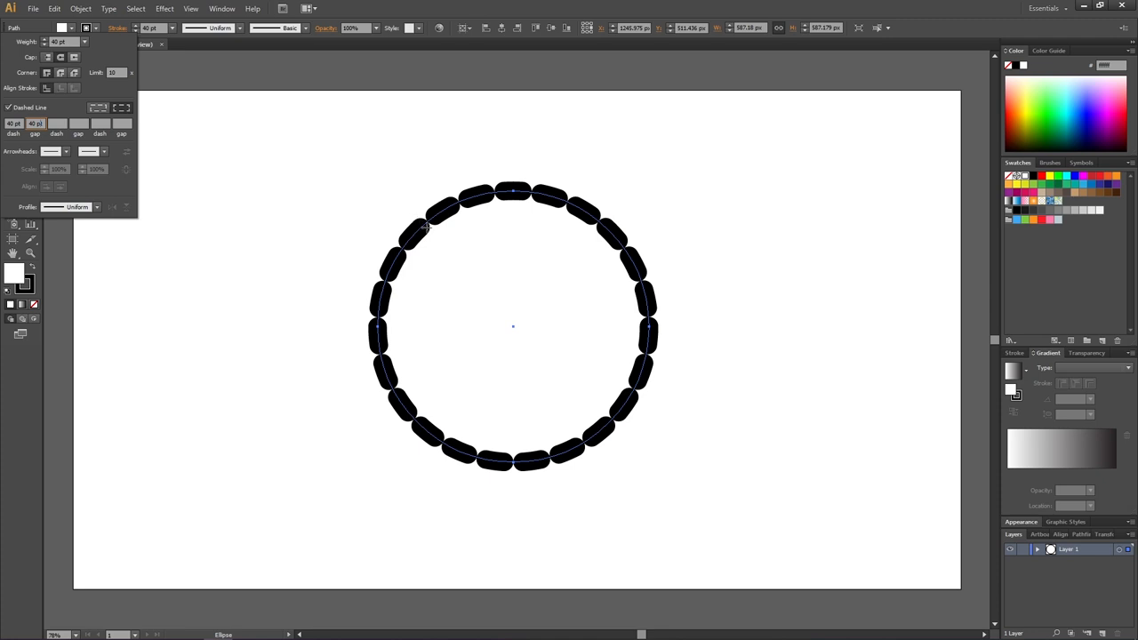
pyautogui.moveTo(201, 88)
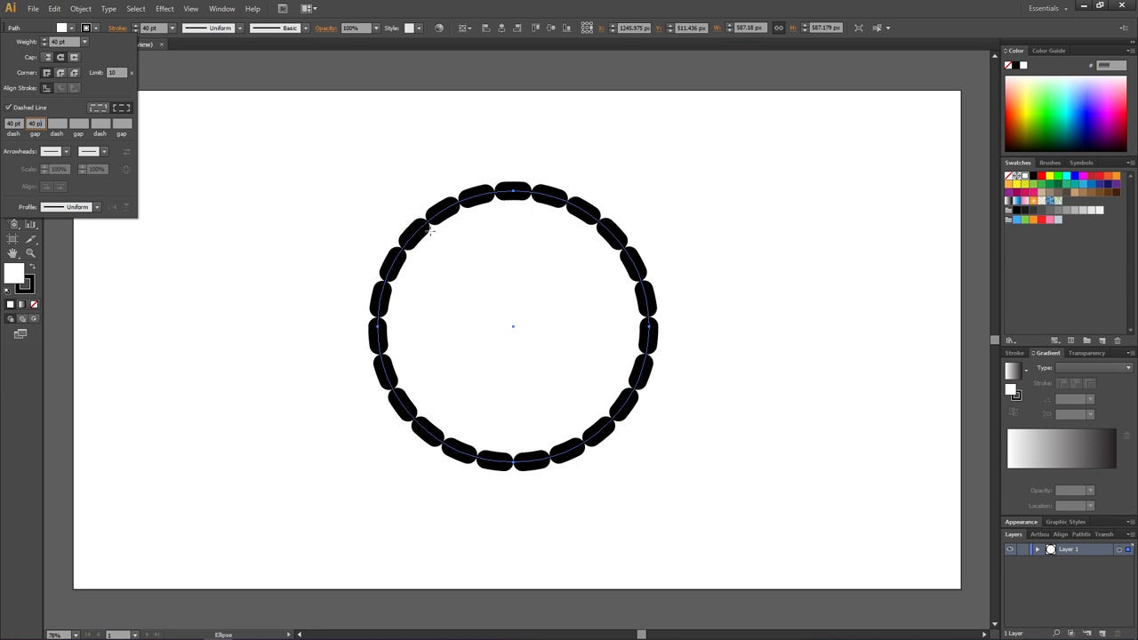
pyautogui.moveTo(418, 223)
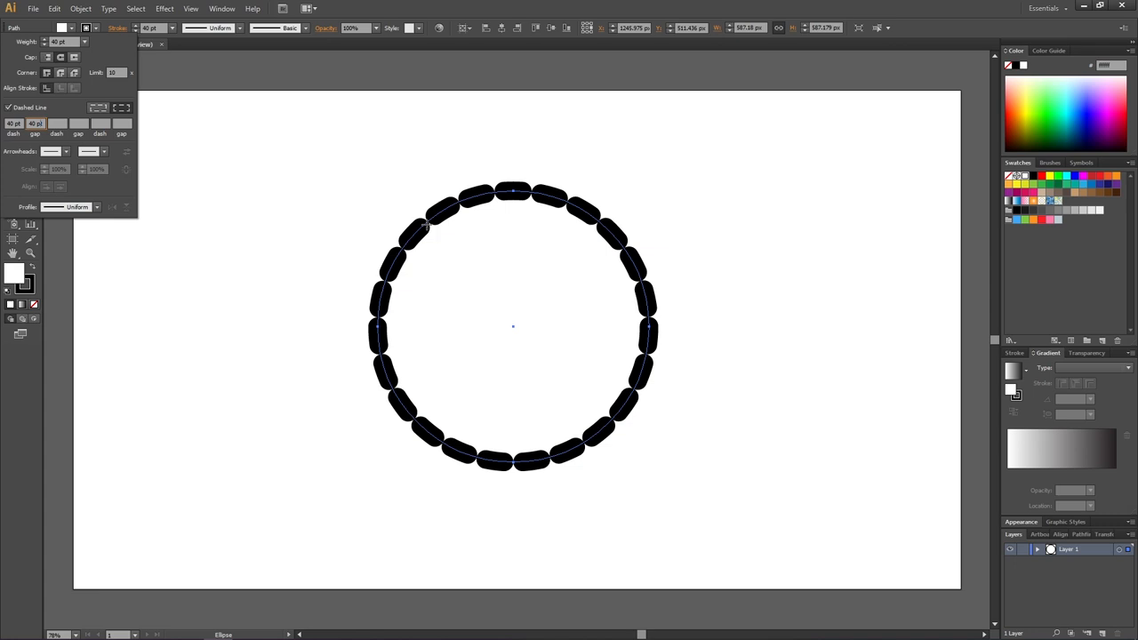
pyautogui.moveTo(405, 242)
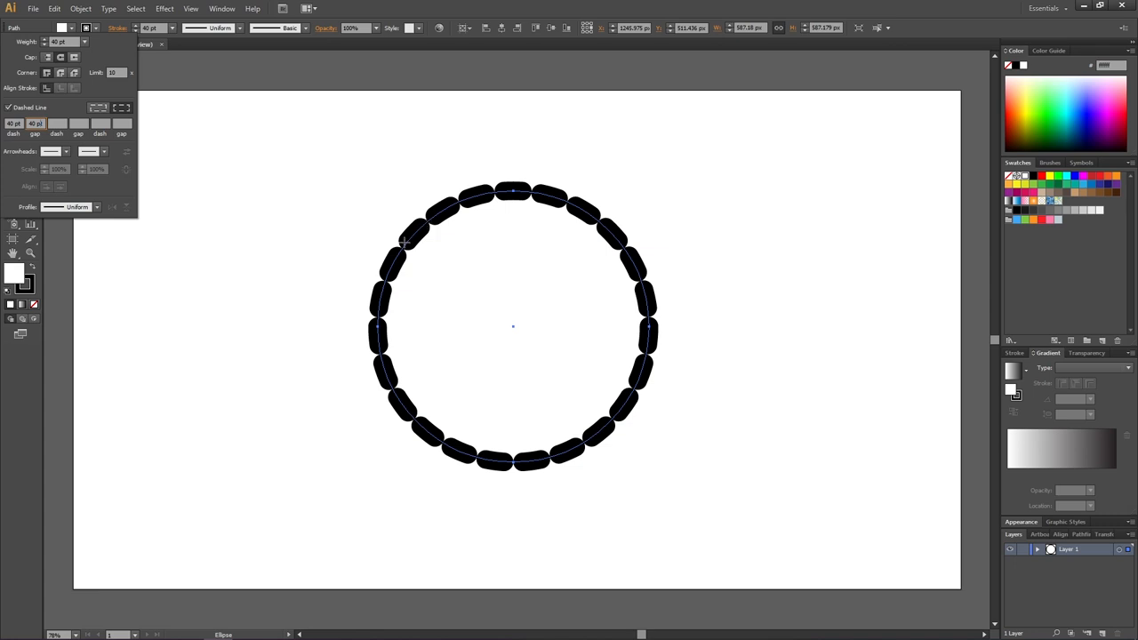
pyautogui.moveTo(405, 243)
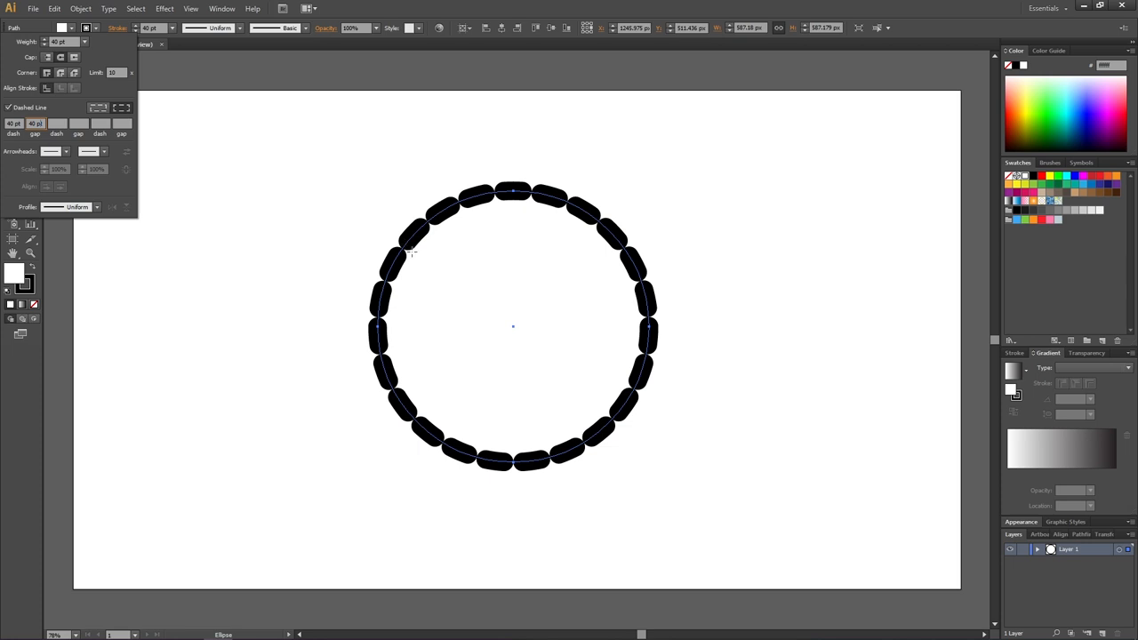
pyautogui.moveTo(411, 251)
pyautogui.write('80')
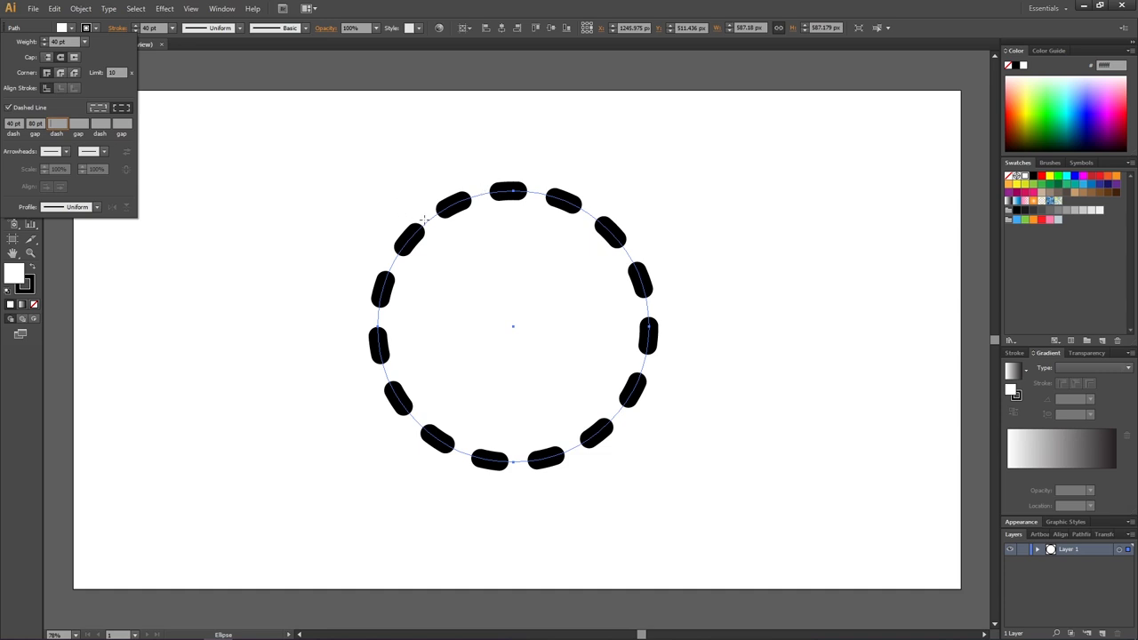
pyautogui.moveTo(151, 27)
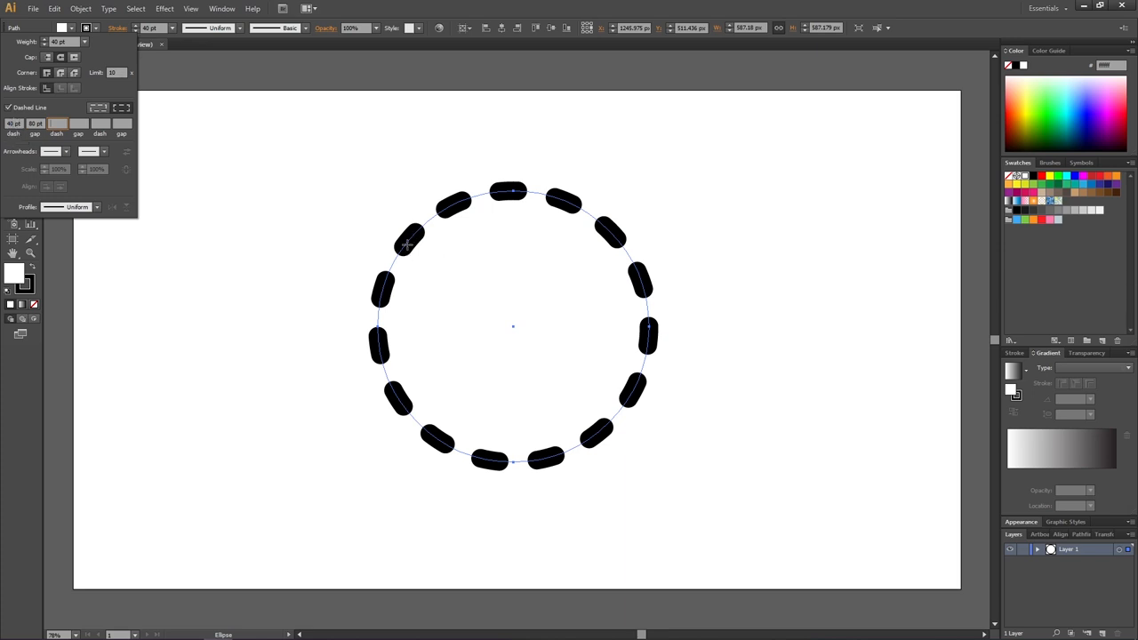
pyautogui.moveTo(389, 242)
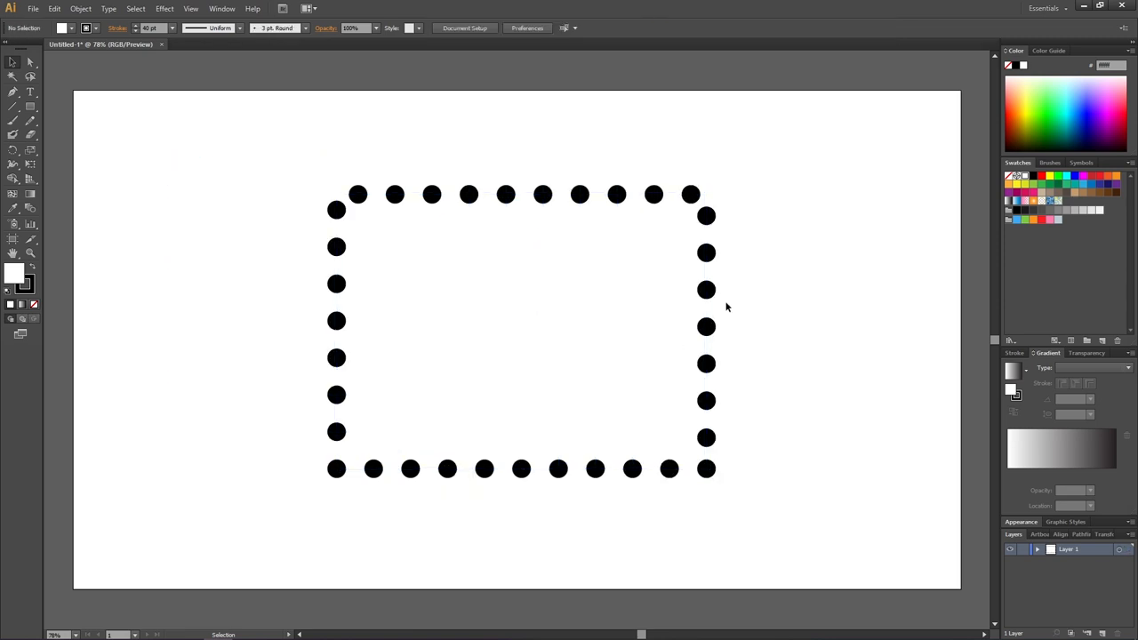
pyautogui.moveTo(711, 410)
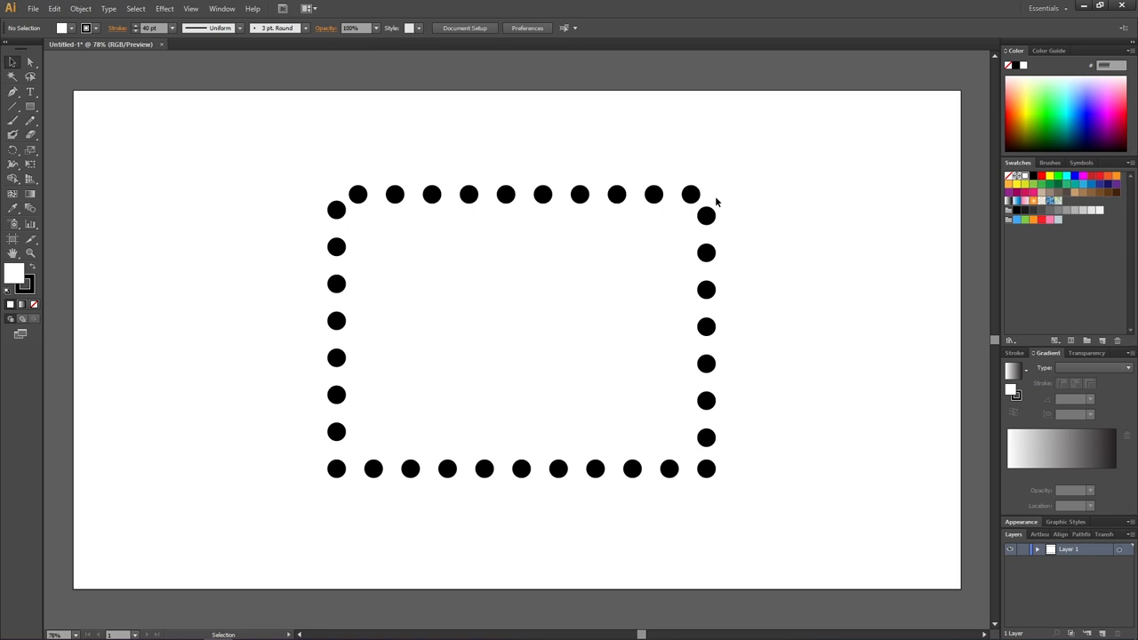
pyautogui.moveTo(724, 201)
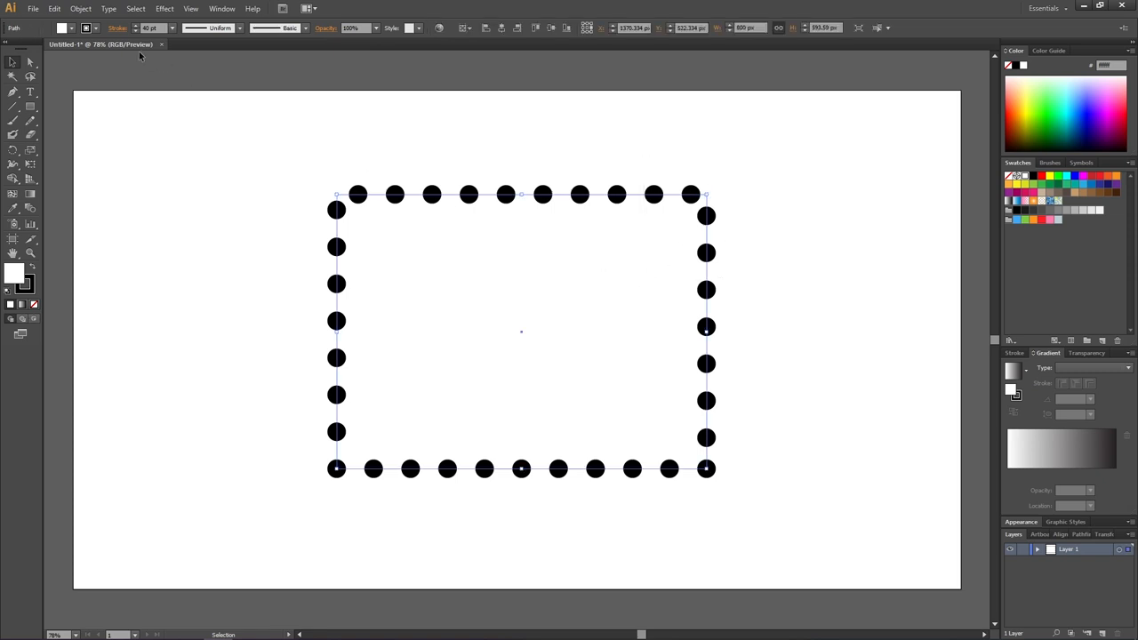
# Step: Turn on 'Aligns dashes to corners and path ends' for the rectangle's dotted stroke
pyautogui.click(118, 27)
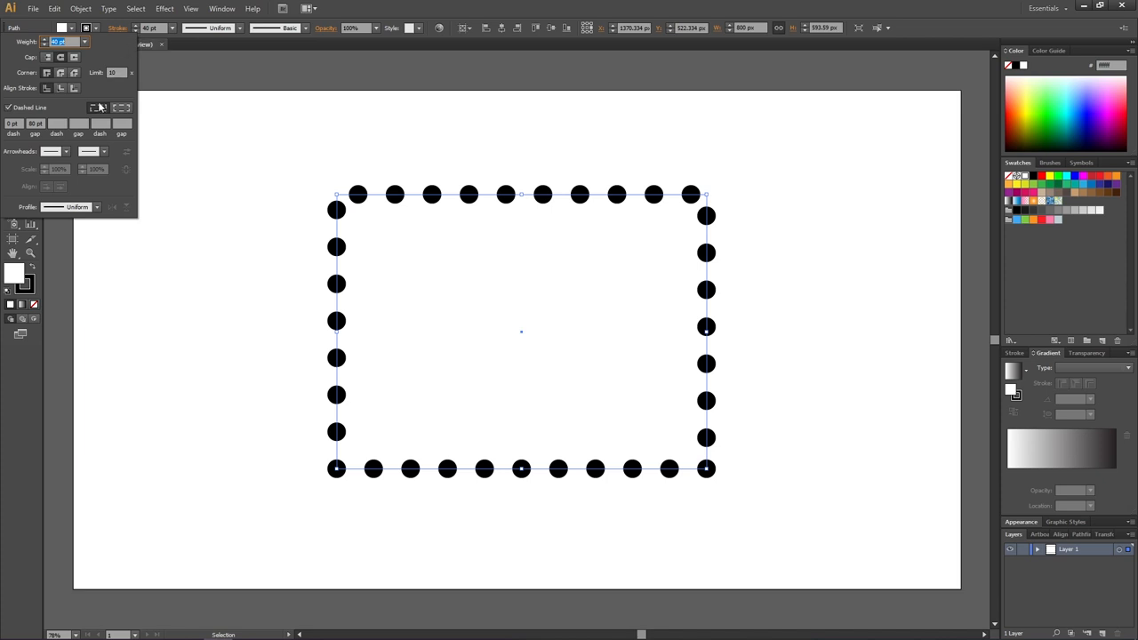
pyautogui.moveTo(100, 107)
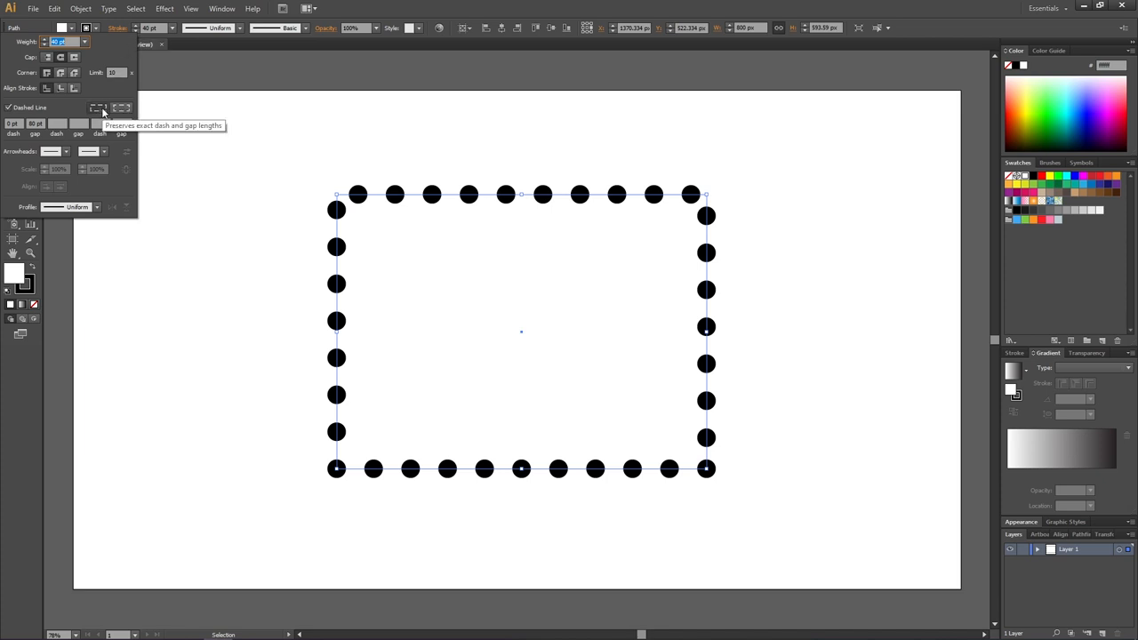
pyautogui.moveTo(249, 159)
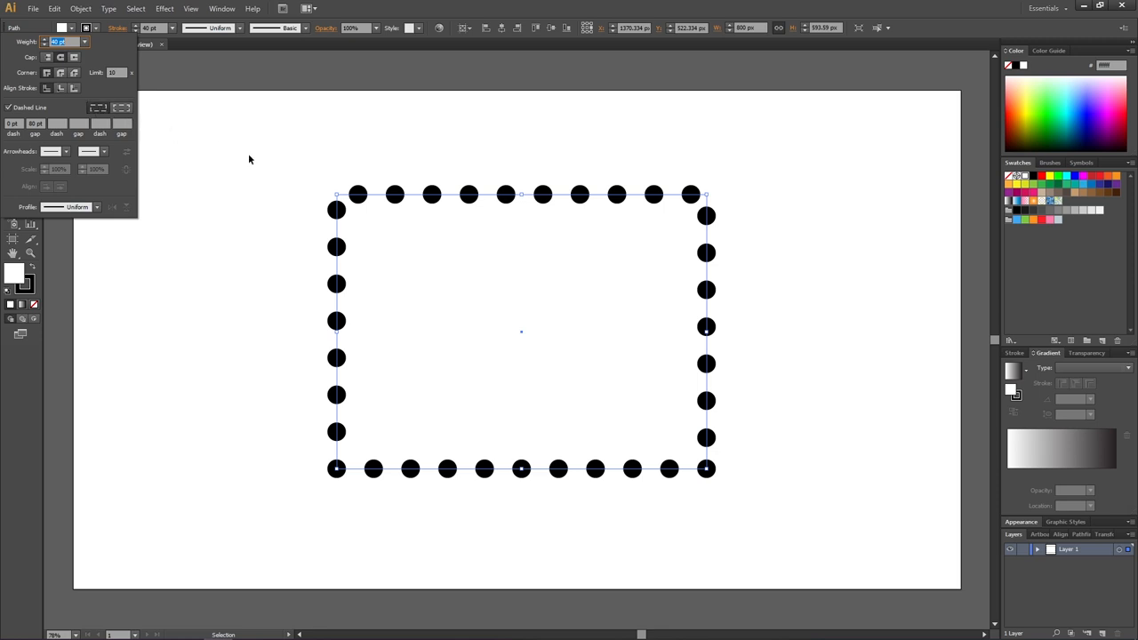
pyautogui.moveTo(351, 198)
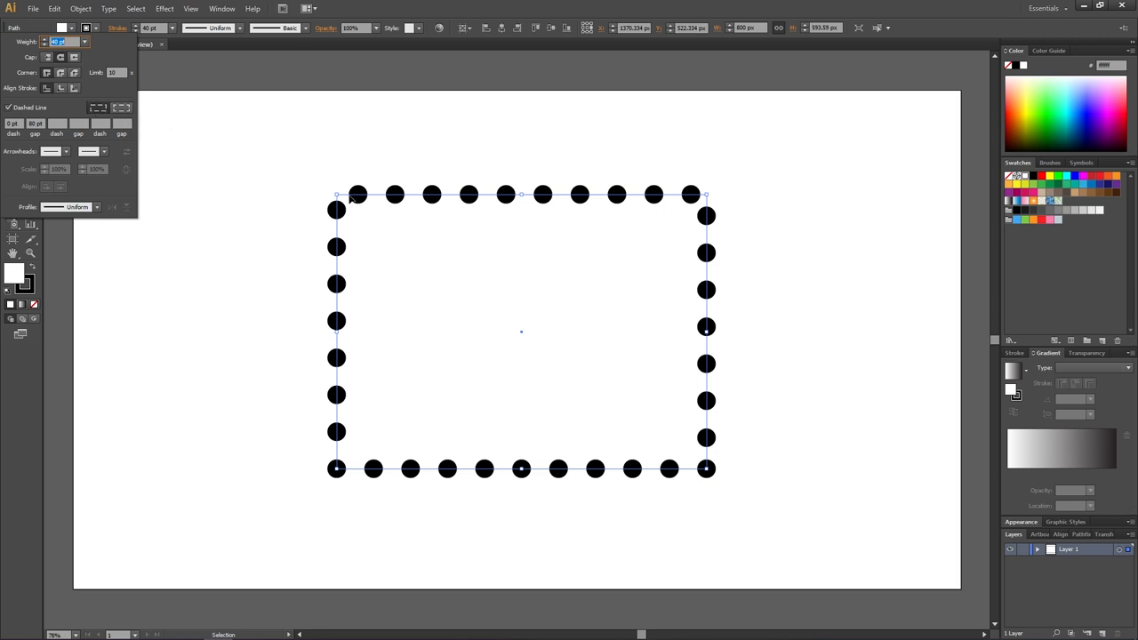
pyautogui.moveTo(368, 200)
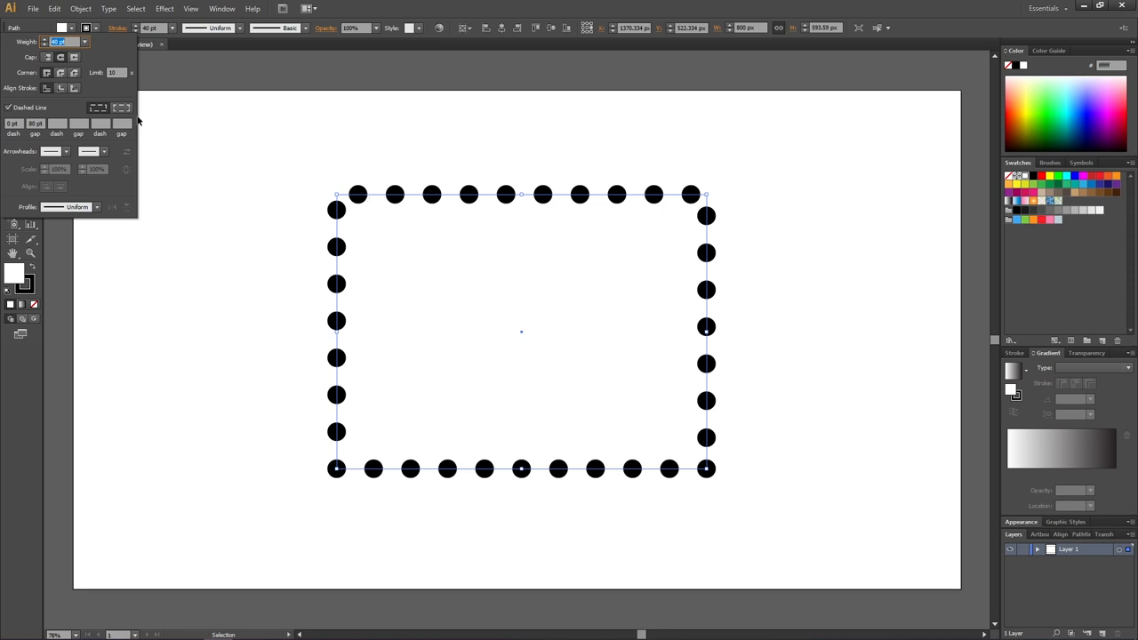
pyautogui.moveTo(124, 108)
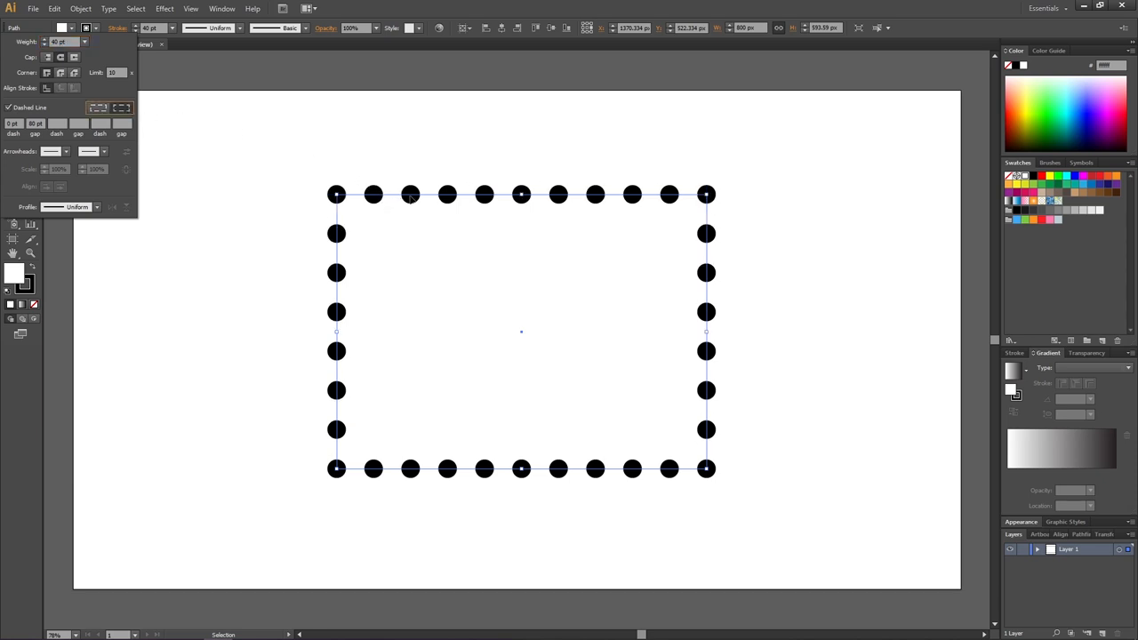
pyautogui.click(426, 157)
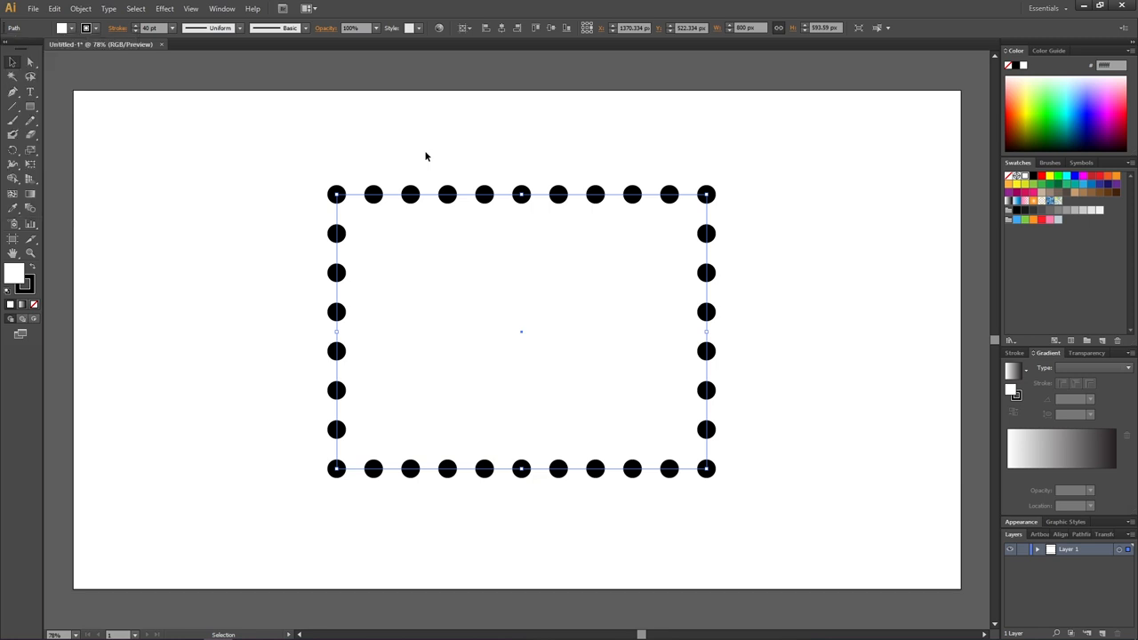